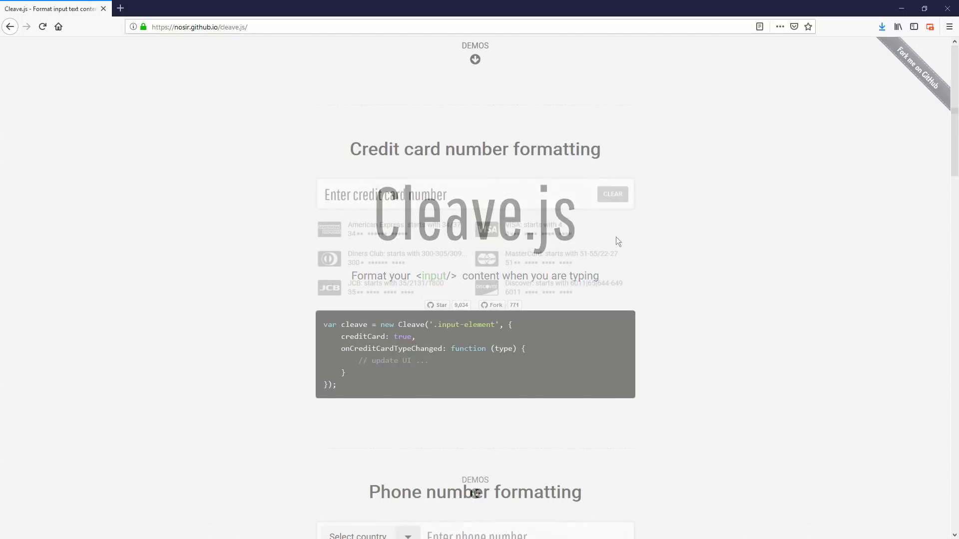
# - Enter sample digits (4, 51, 0909) into the Cleave.js card, phone and date demos
pyautogui.write('4')
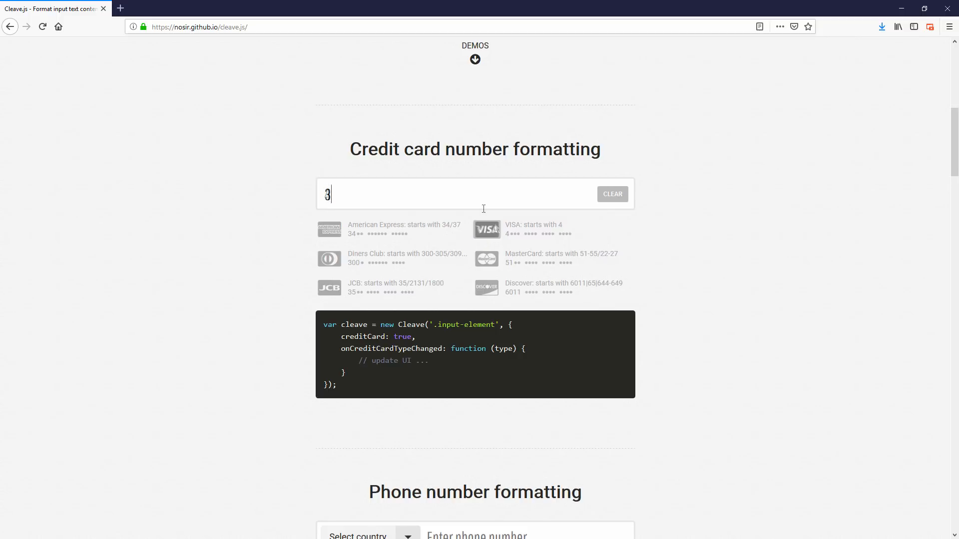
pyautogui.write('51')
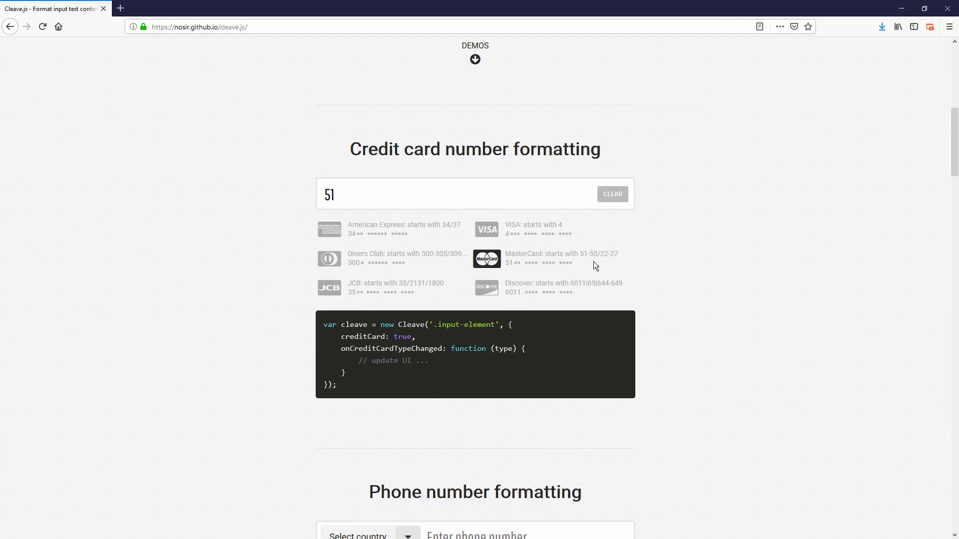
pyautogui.scroll(-3)
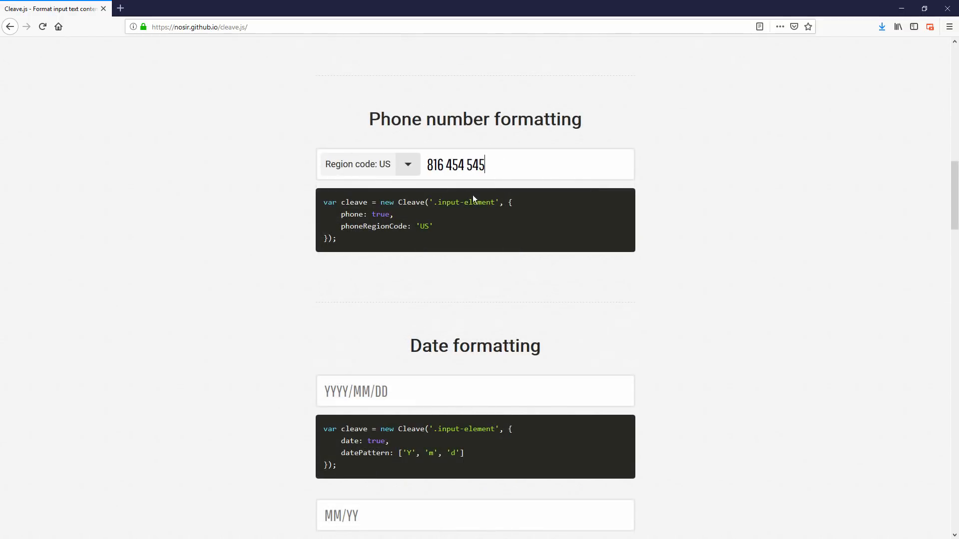
pyautogui.scroll(-3)
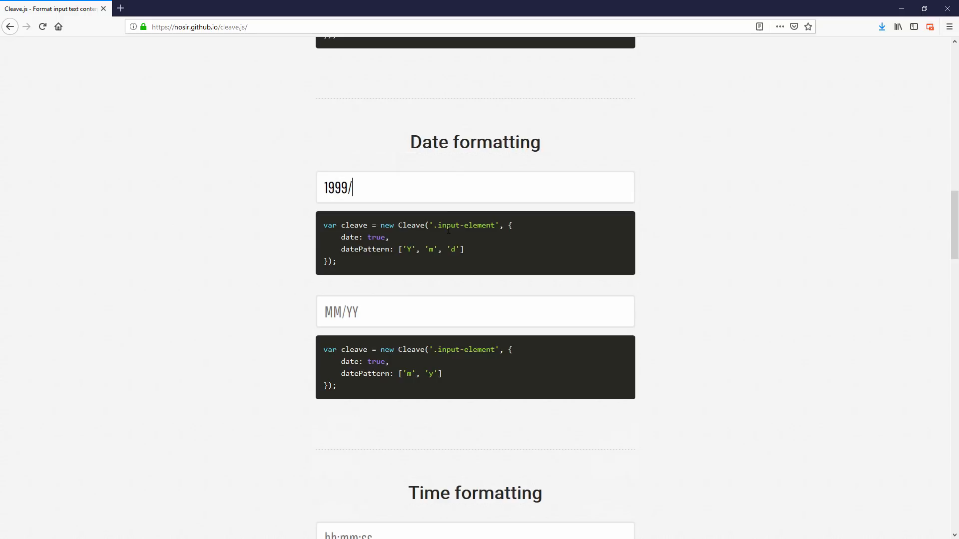
pyautogui.write('0909')
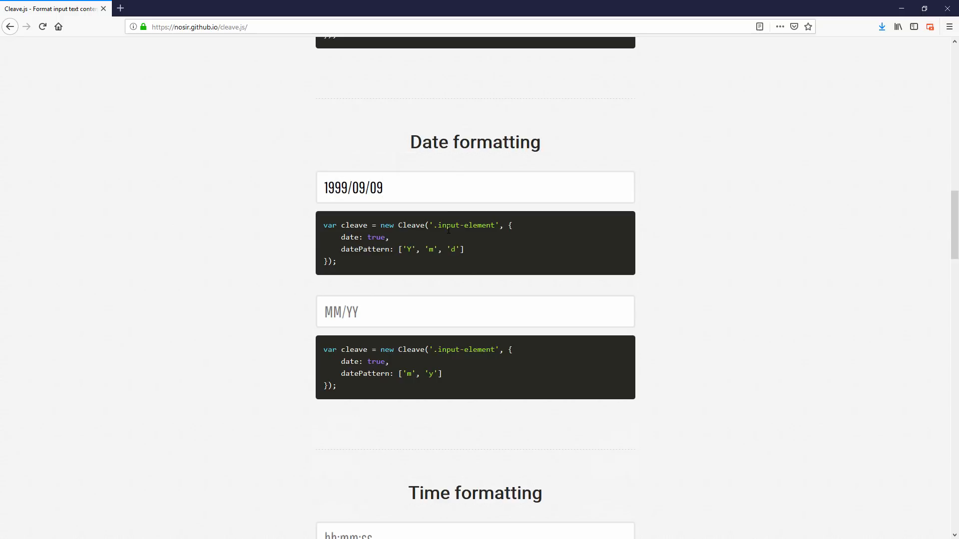
pyautogui.scroll(3)
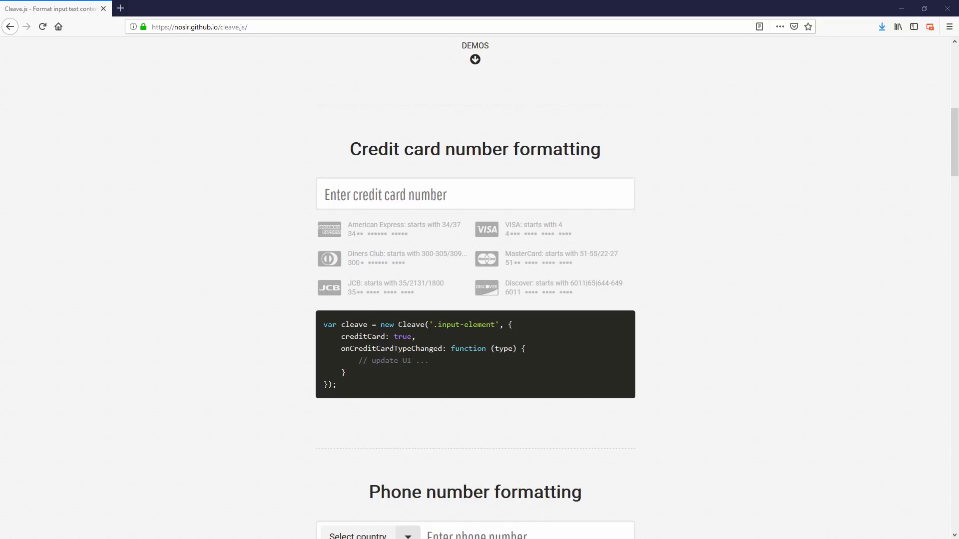
# - Type prefixes 4, 34 and 51 in the card demo, lighting Visa, Amex and MasterCard
pyautogui.click(428, 195)
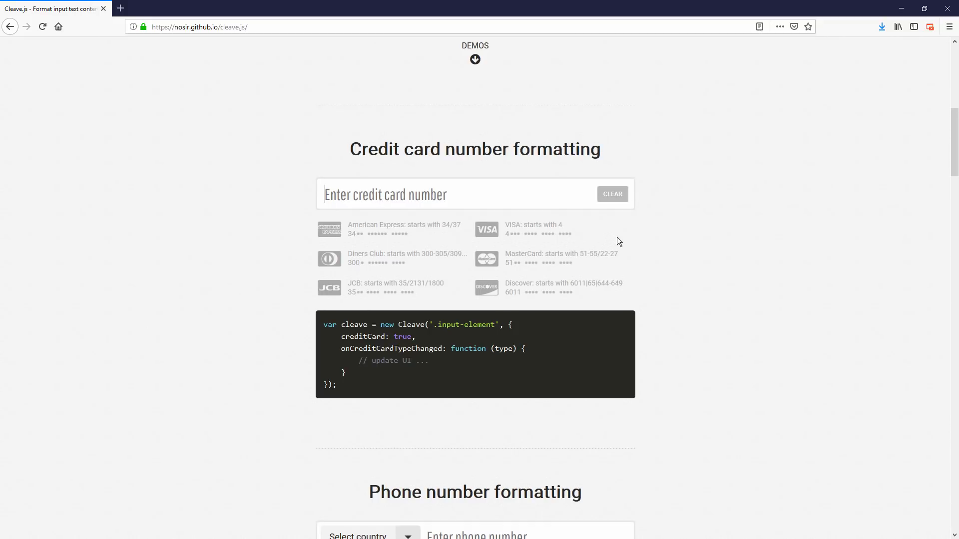
pyautogui.write('4')
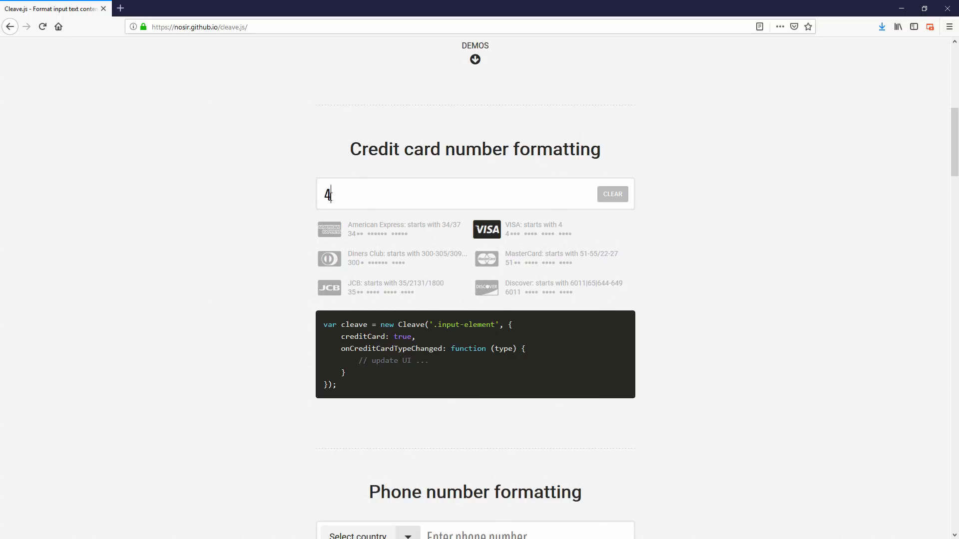
pyautogui.write('34')
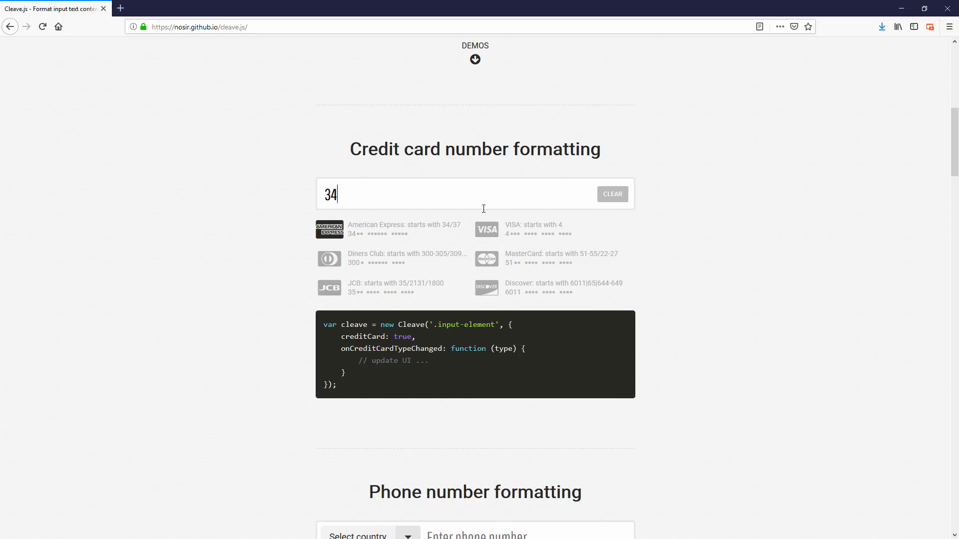
pyautogui.write('51')
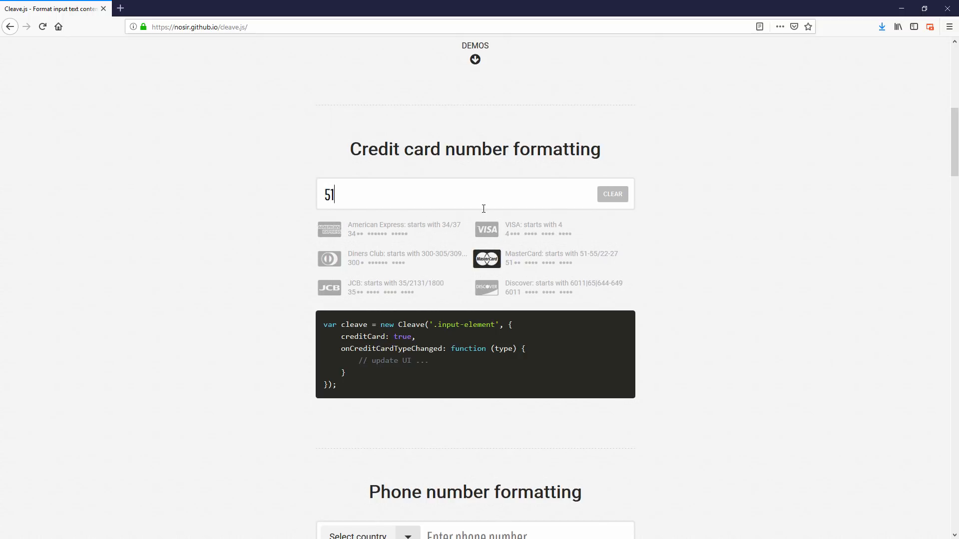
pyautogui.moveTo(597, 265)
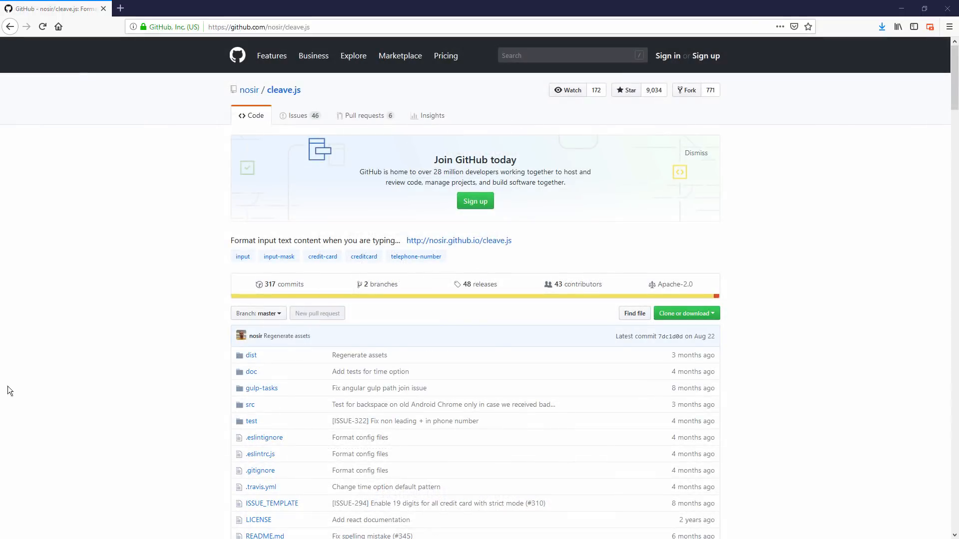
pyautogui.moveTo(476, 284)
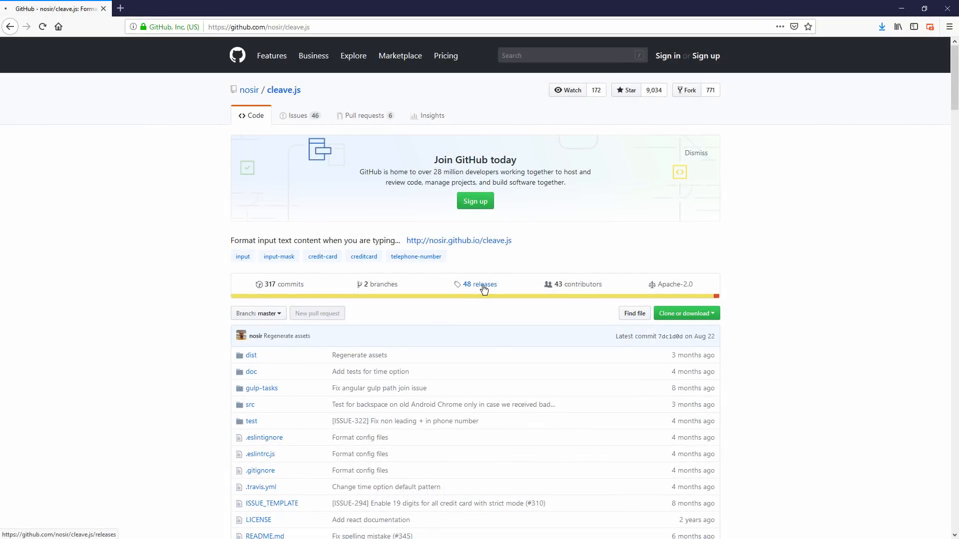
# - Download the cleave.js v1.4.4 source code zip from Releases and open it in WinRAR
pyautogui.click(480, 284)
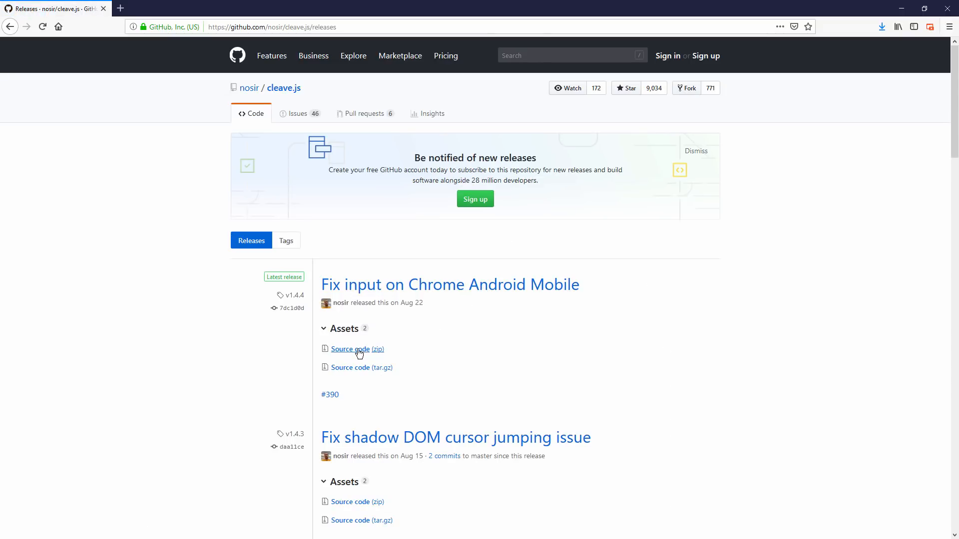
pyautogui.click(350, 349)
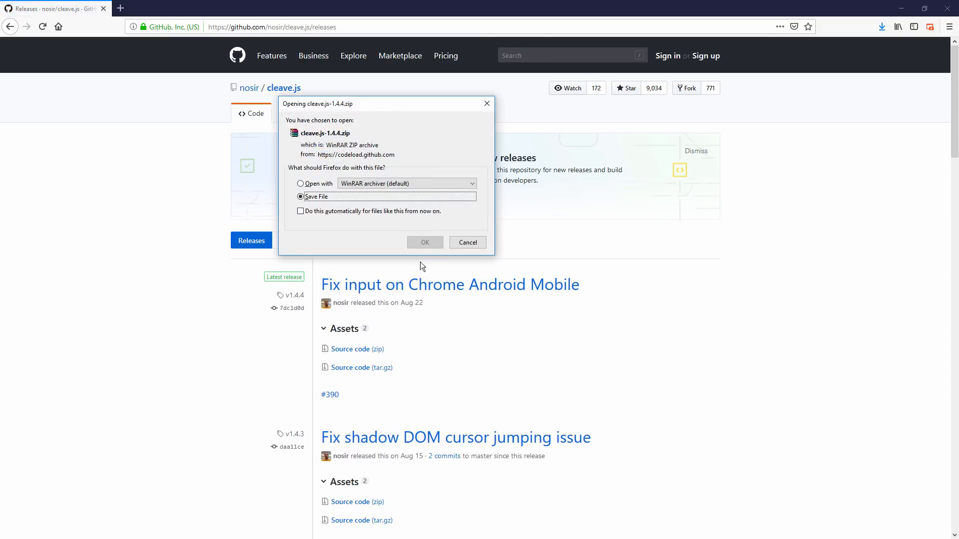
pyautogui.click(425, 242)
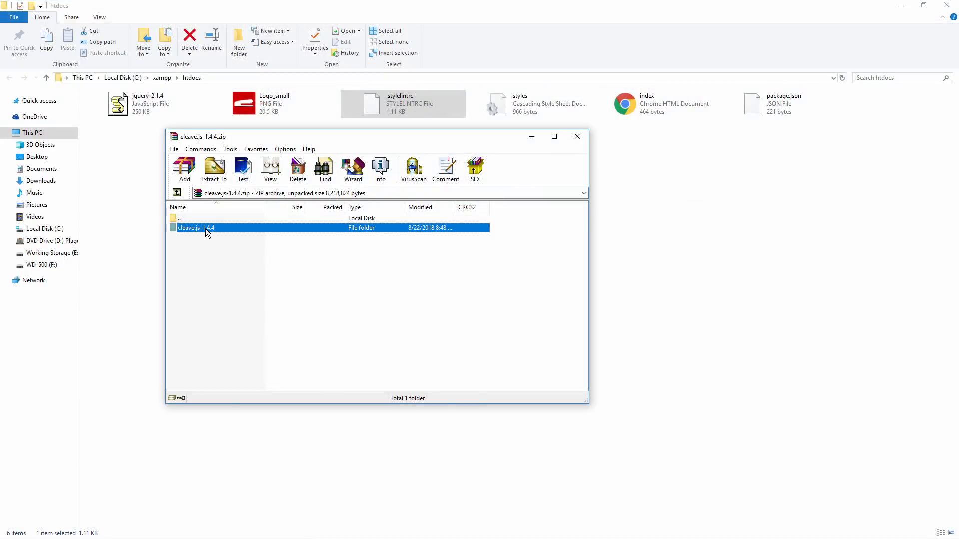
# - Browse into the archive's cleave.js-1.4.4 folder in WinRAR
pyautogui.doubleClick(196, 227)
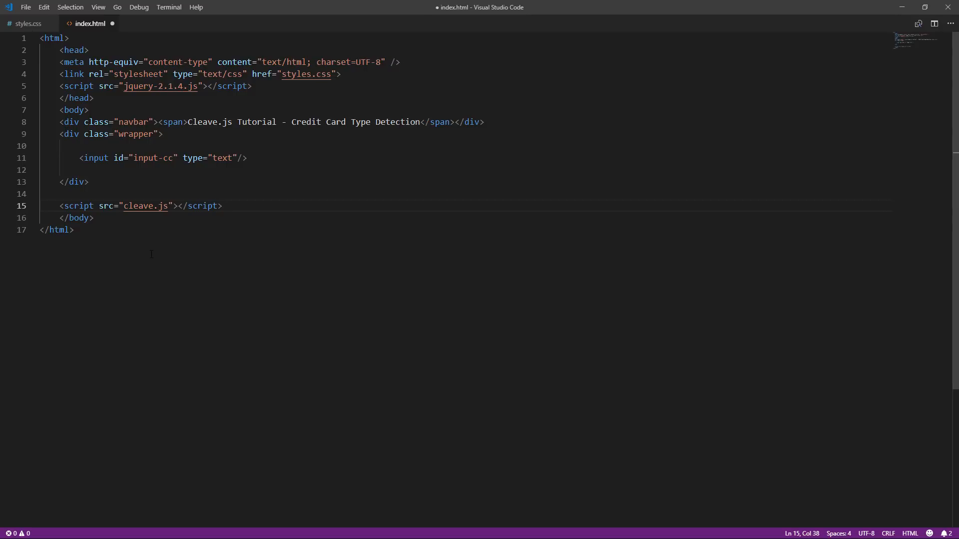
# - Add a script block creating a Cleave instance on '#input-cc' with creditCard enabled
pyautogui.write('<script>')
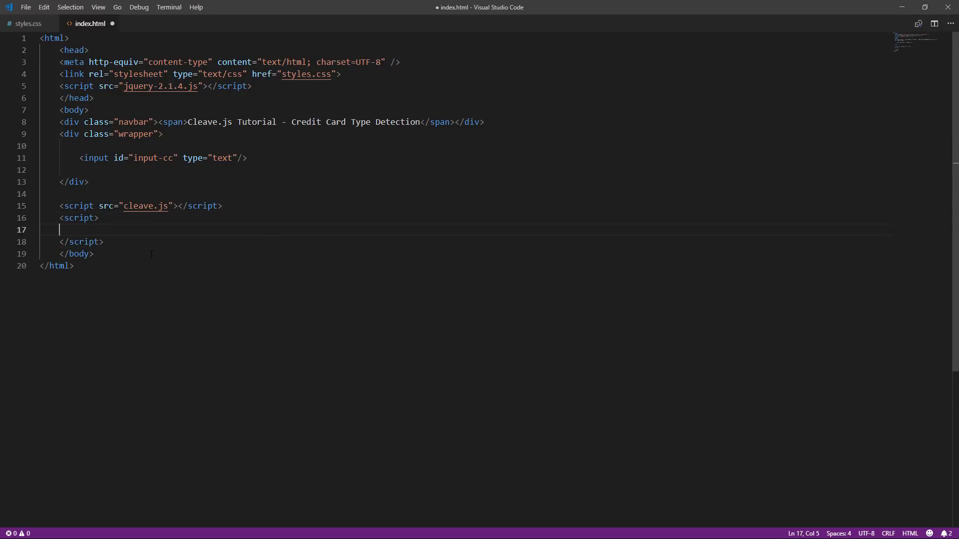
pyautogui.press('Enter')
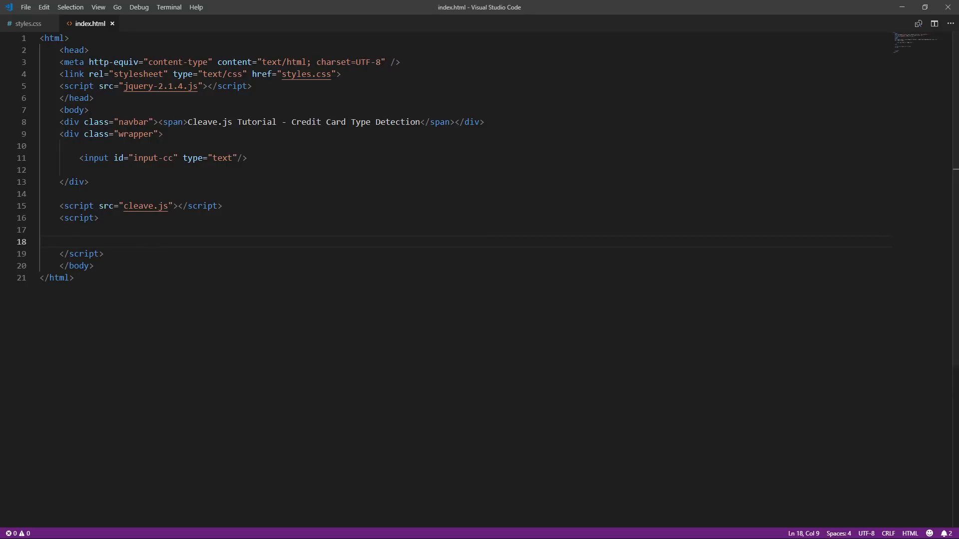
pyautogui.write("var cleave = new Cleave('")
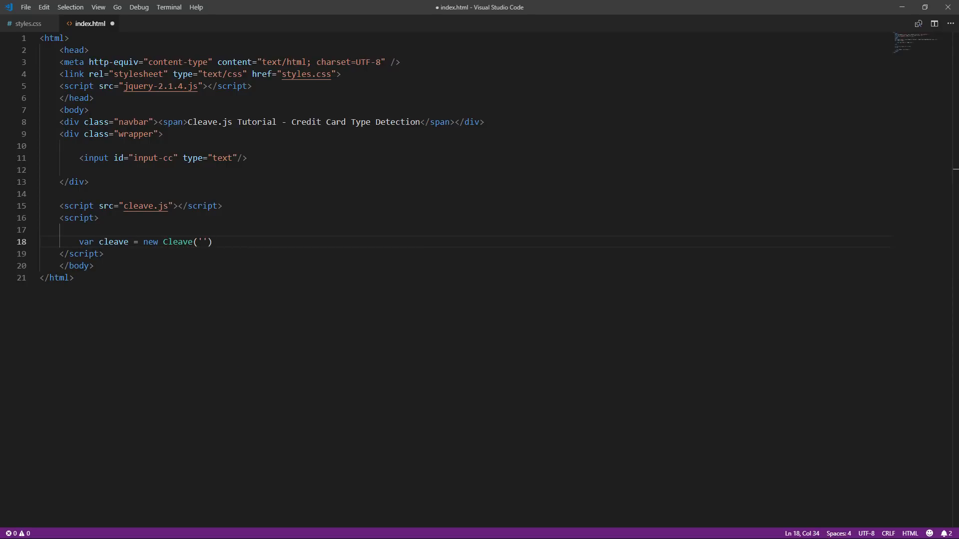
pyautogui.write("'#input-cc',")
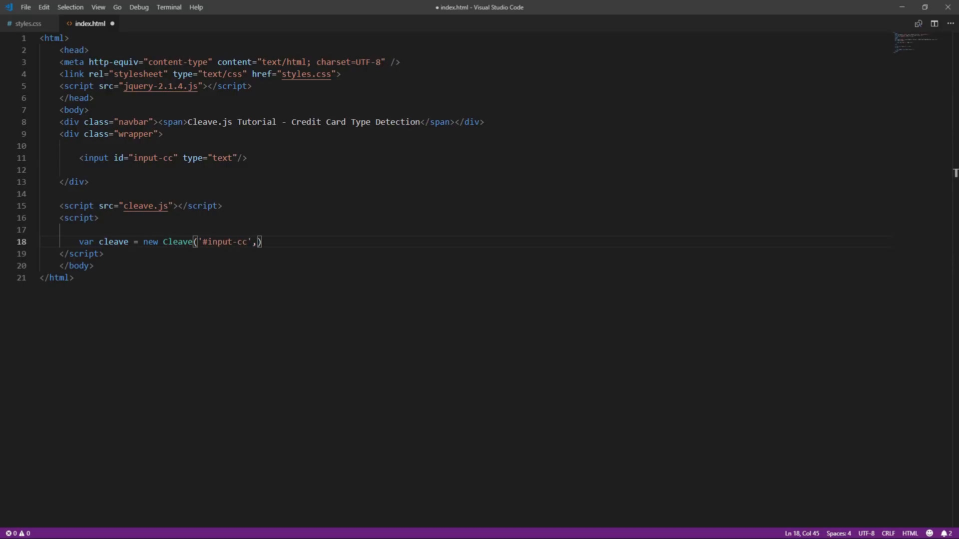
pyautogui.write('{')
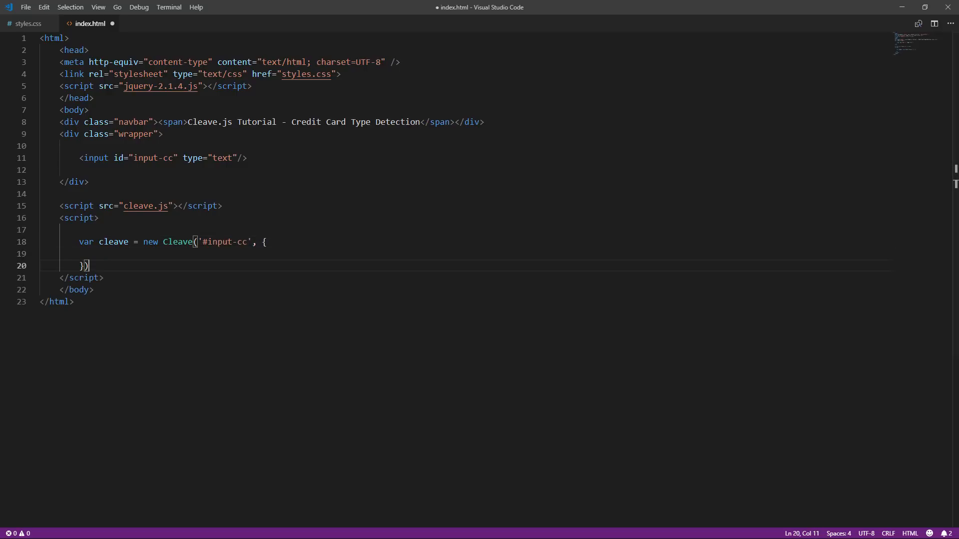
pyautogui.write('c')
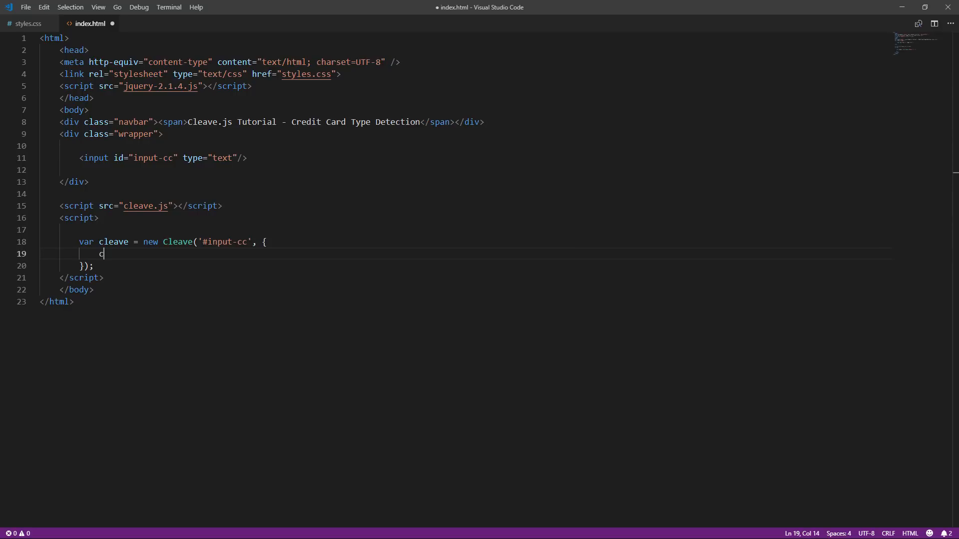
pyautogui.write('reditCard: true,')
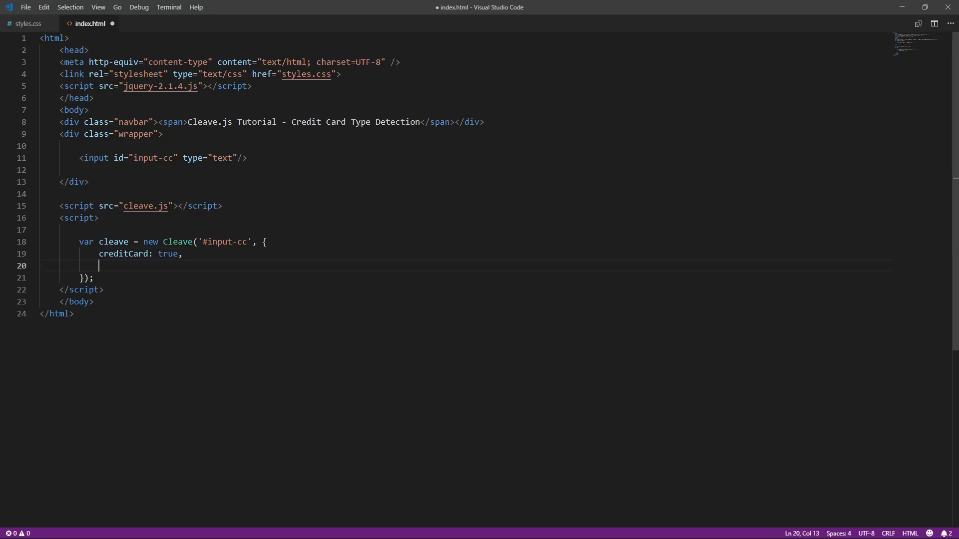
# - Add an onCreditCardTypeChanged function(type) callback that calls console.log(type)
pyautogui.write('onCreditCard')
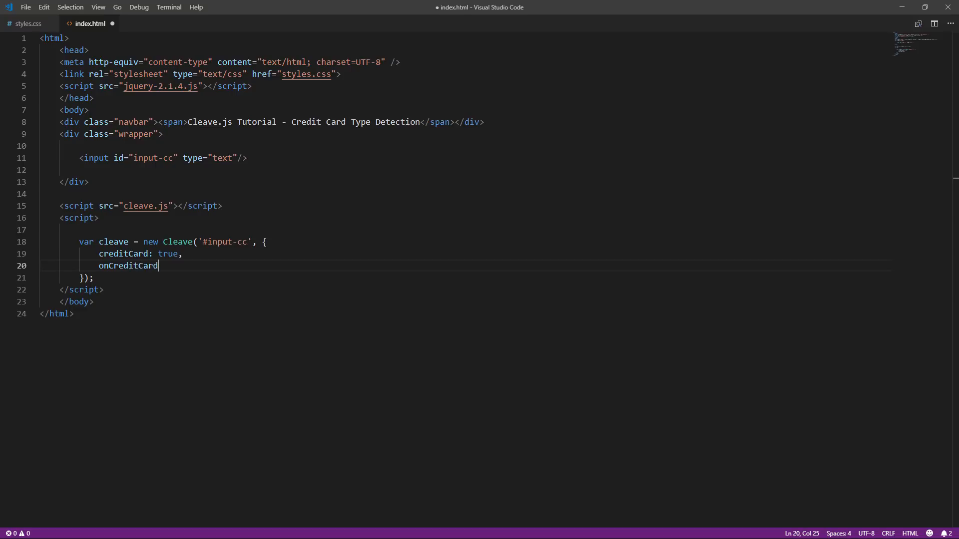
pyautogui.write('TypeChanged: f')
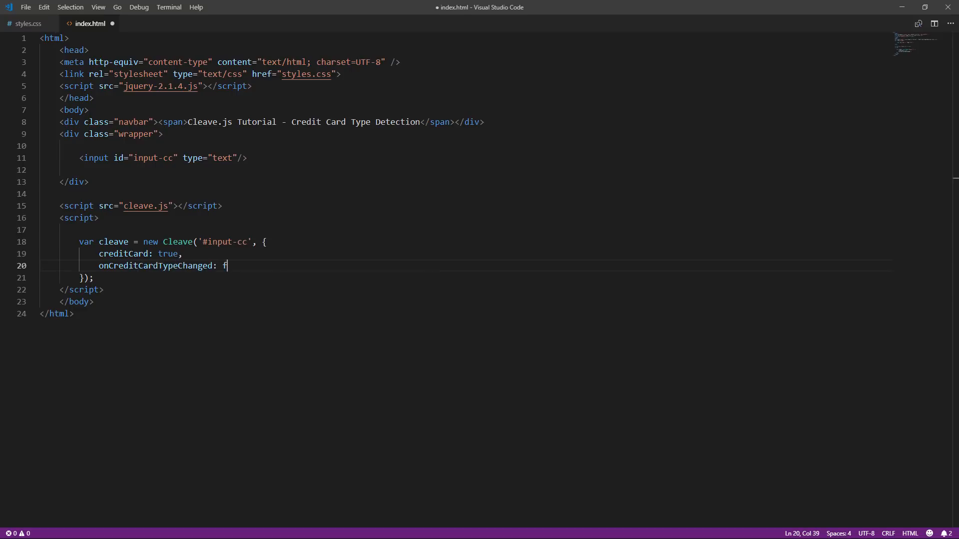
pyautogui.write('unction (type) {')
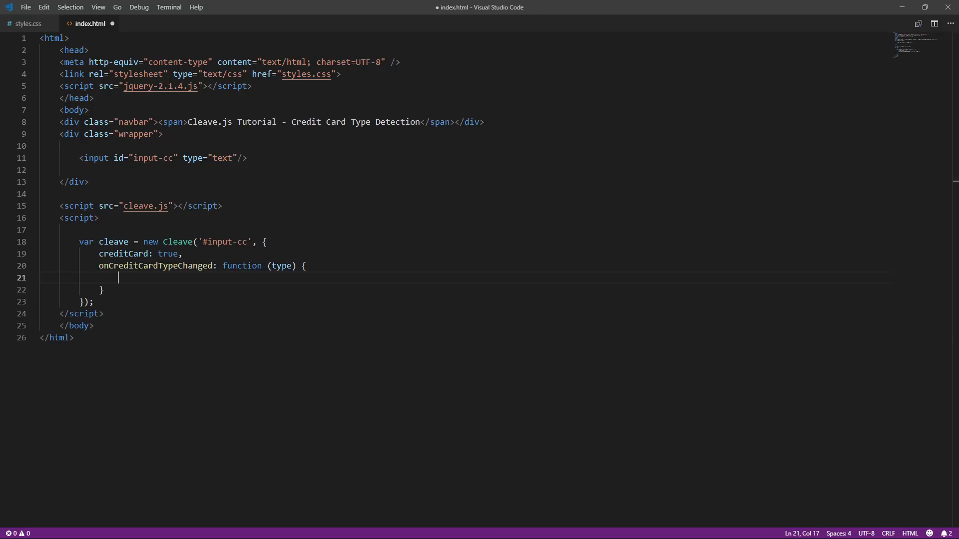
pyautogui.write('console.log(')
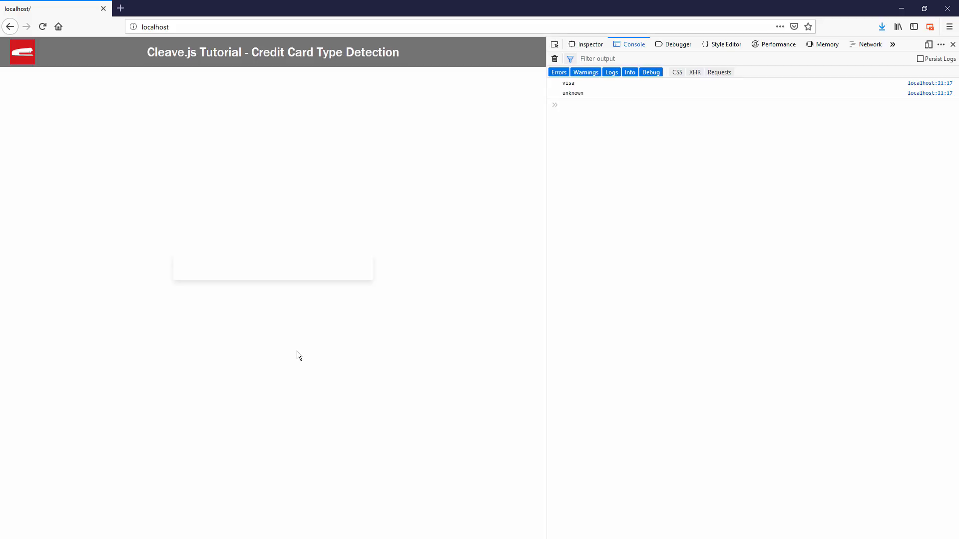
pyautogui.write('5134 5')
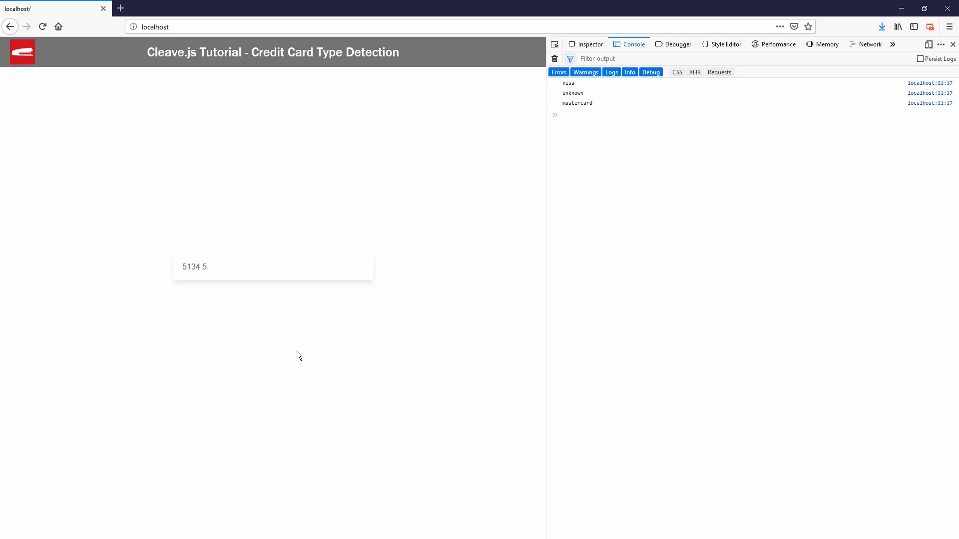
pyautogui.write('465 1654 896')
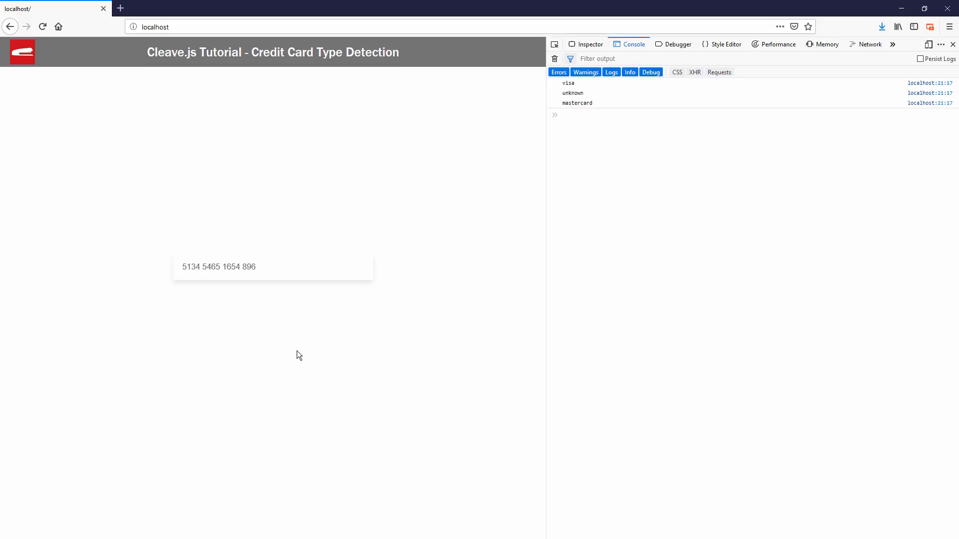
pyautogui.press('Backspace')
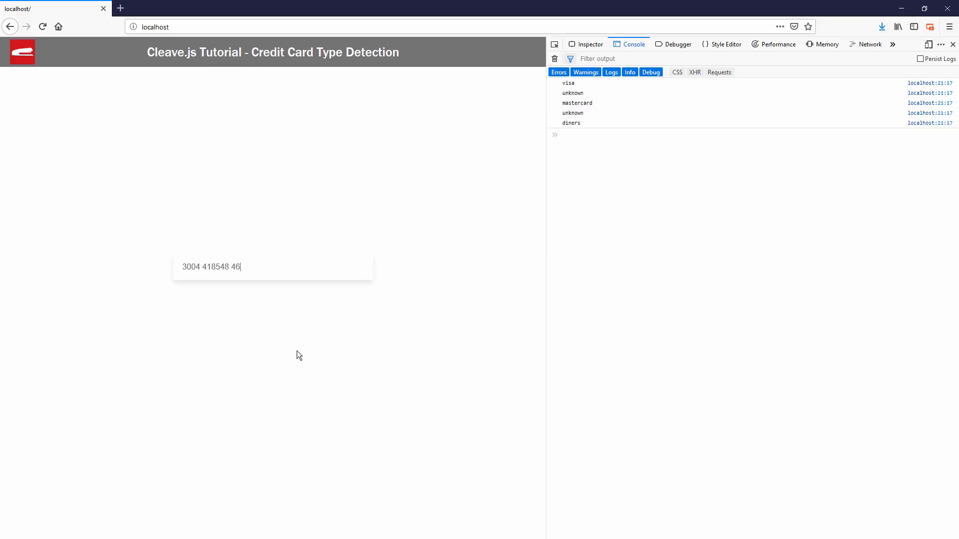
pyautogui.write('12')
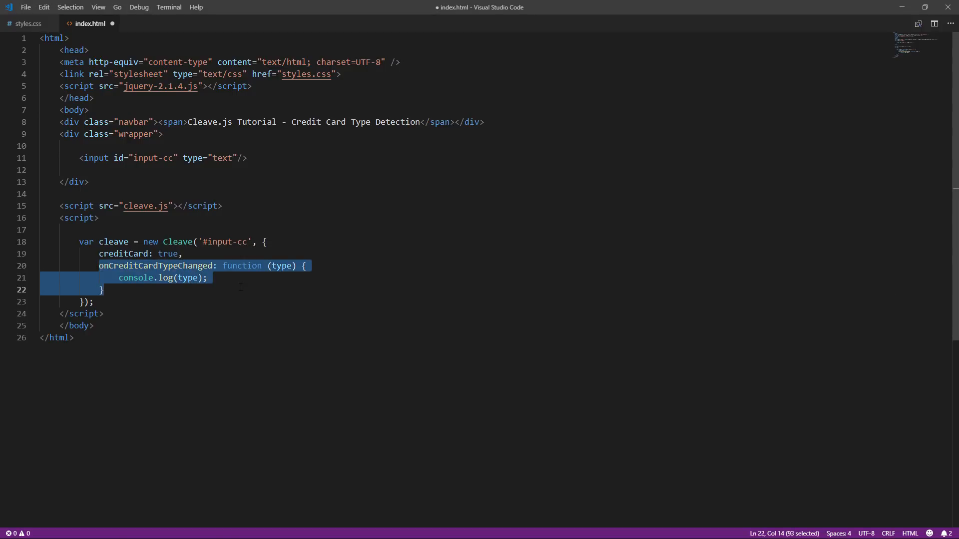
# - Add a 'Check Type' button with id check-cc and declare a cc_type variable
pyautogui.doubleClick(187, 278)
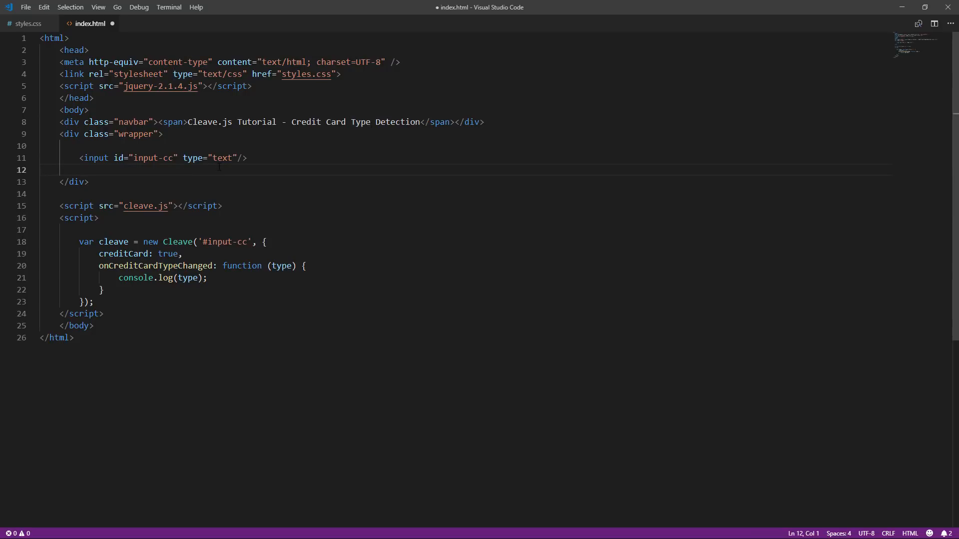
pyautogui.write('<button')
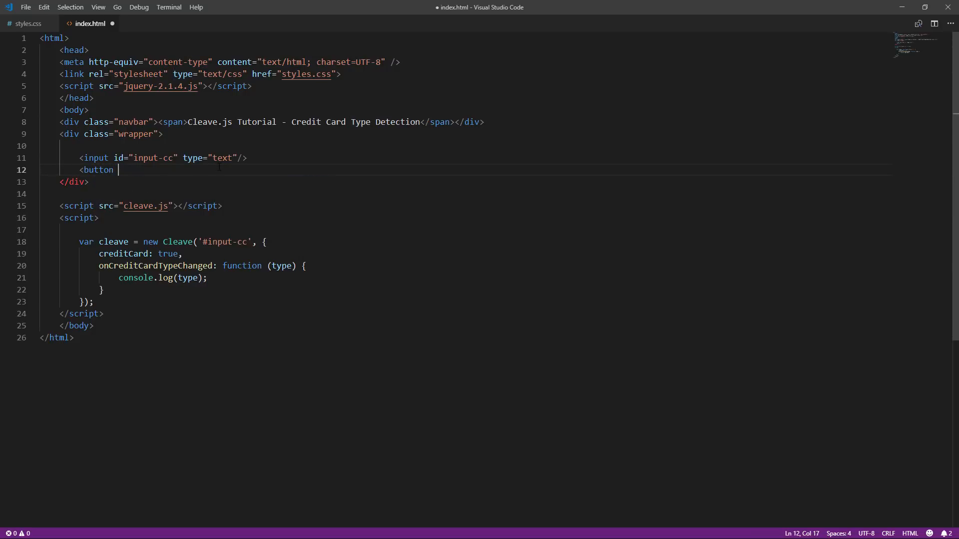
pyautogui.write('id="check-cc"></button>')
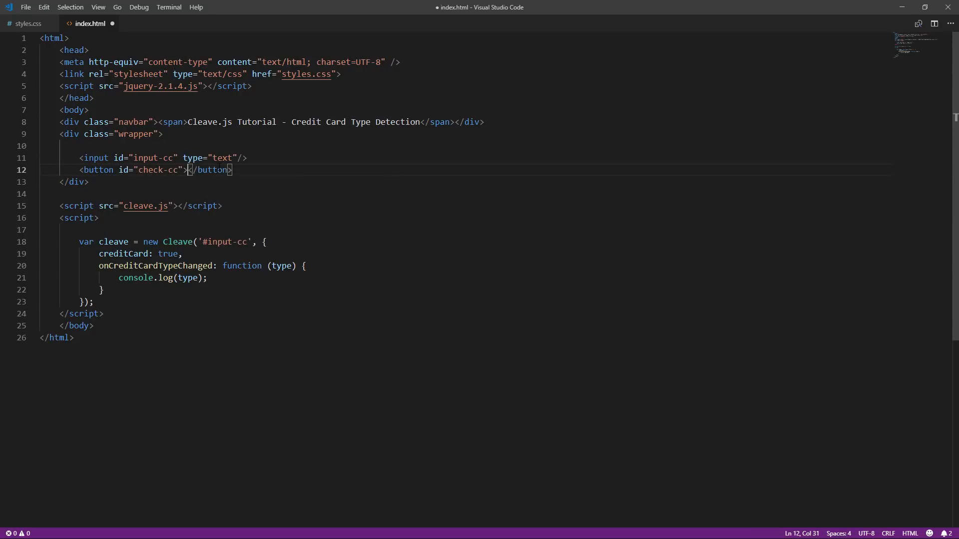
pyautogui.write('Check Type')
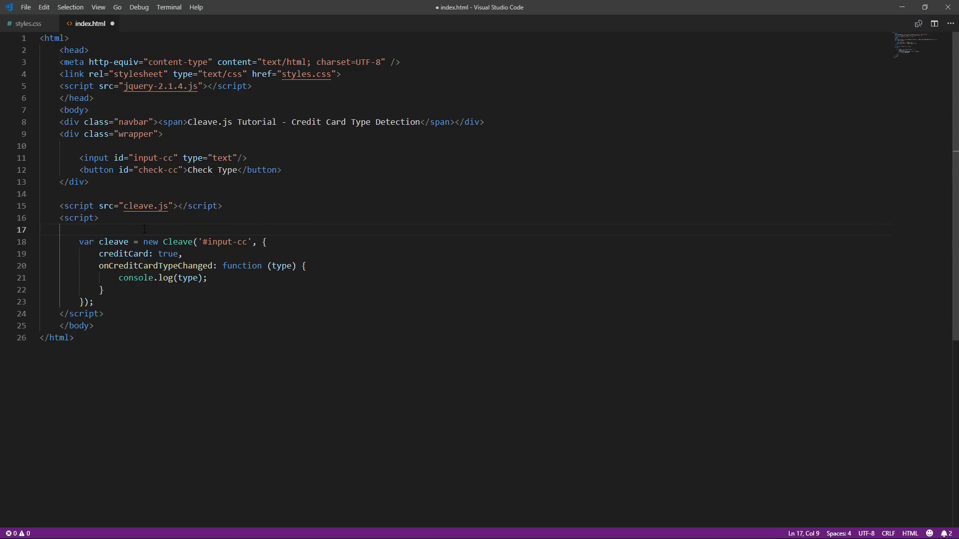
pyautogui.write("var cc_type = 'unknown';")
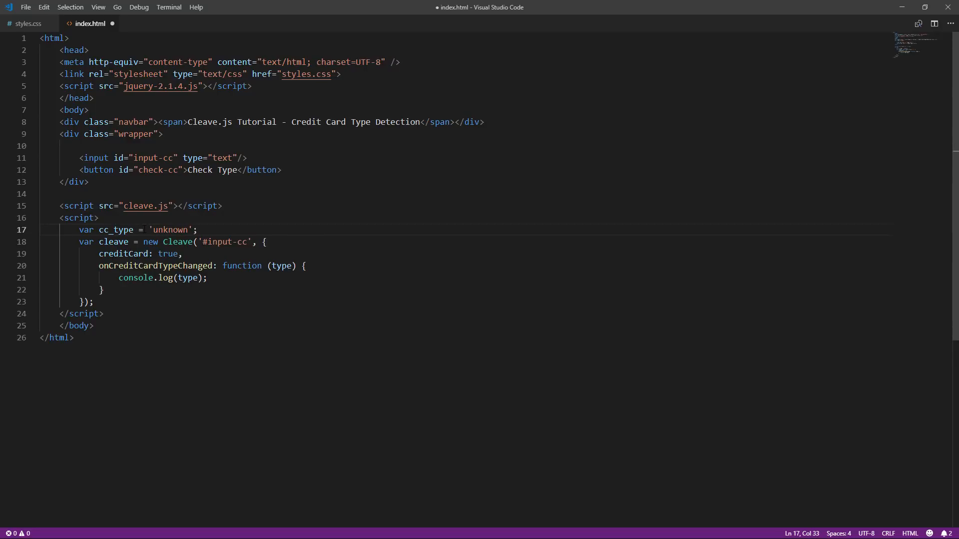
pyautogui.click(211, 277)
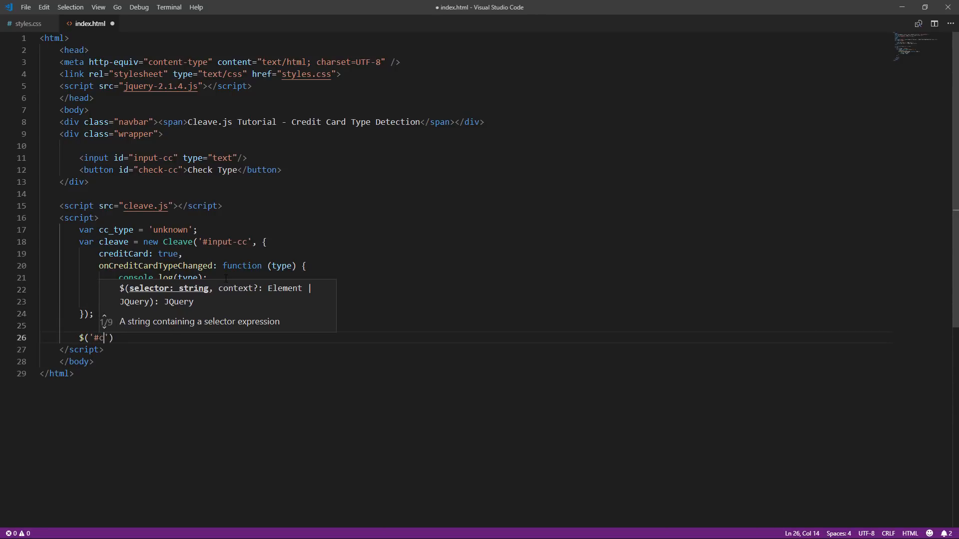
# - Add a #check-cc click handler alerting the cleave formatted value, cc_type and ' card'
pyautogui.write("heck-cc').click")
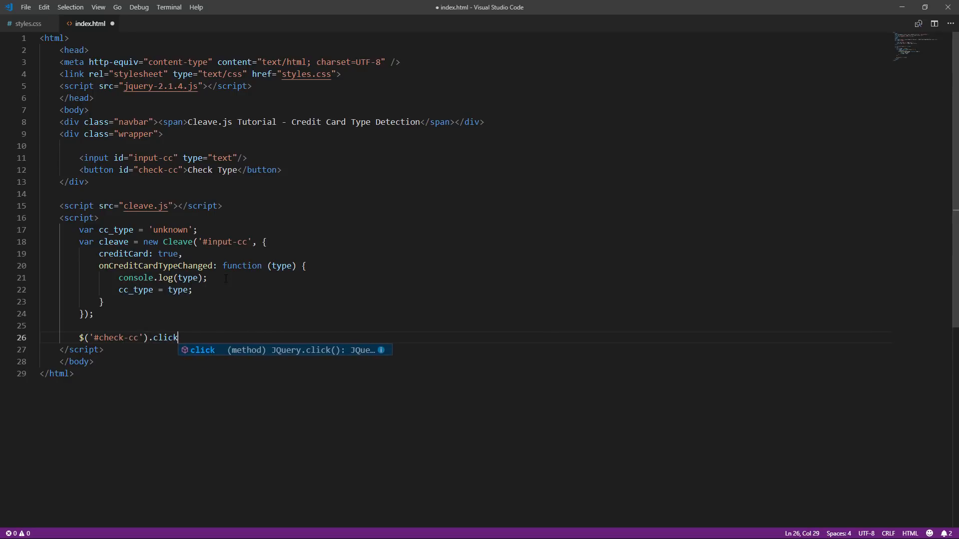
pyautogui.write('(function(){});')
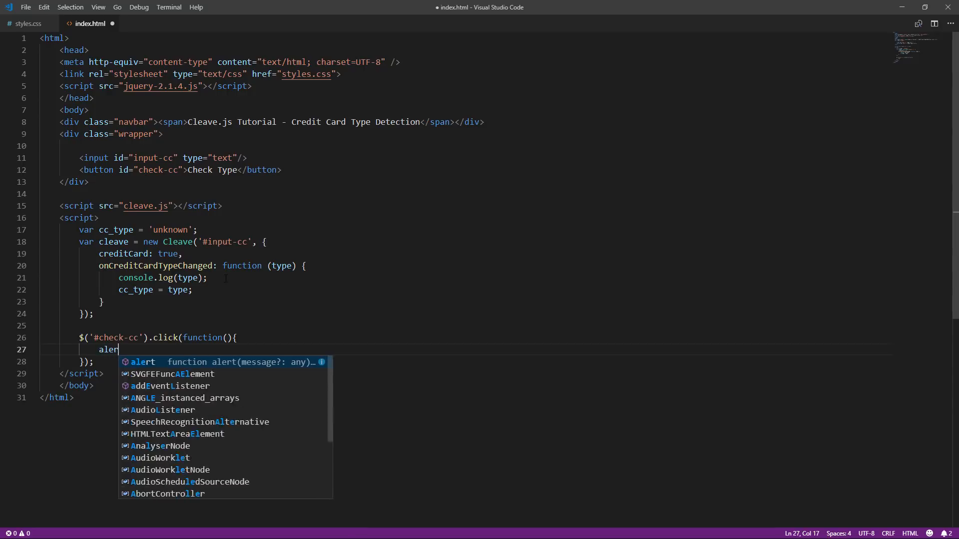
pyautogui.write("t(cleave.getFormattedValue() + ' is a ')")
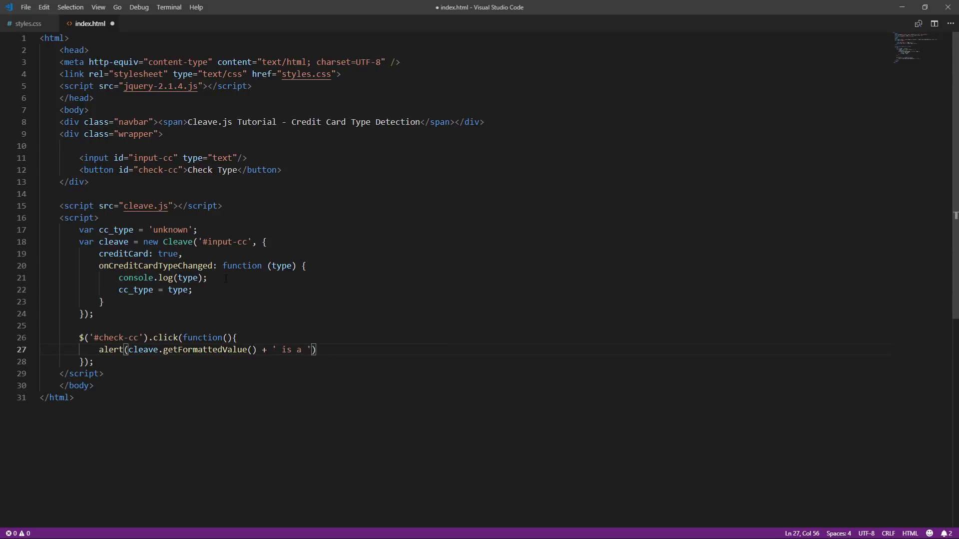
pyautogui.write('+ cc_type')
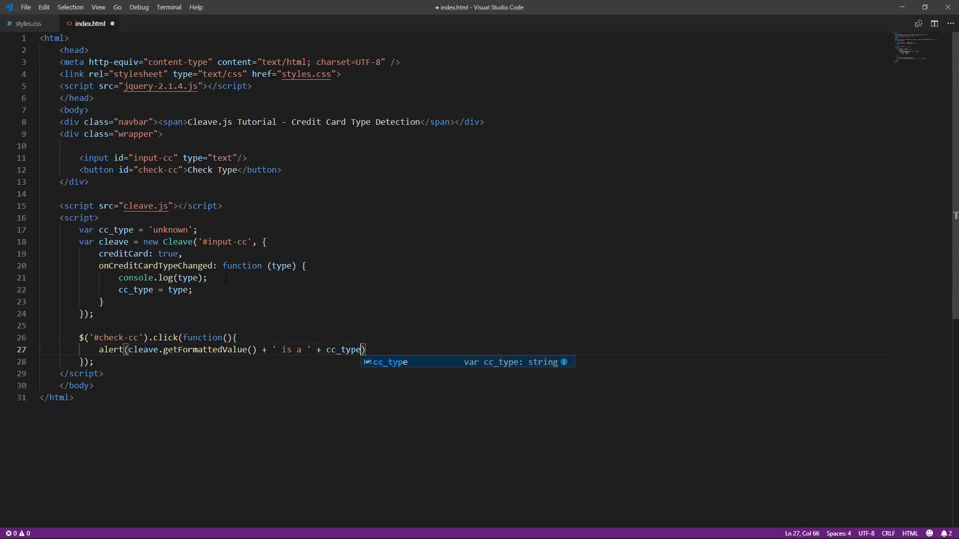
pyautogui.write("+ ' card'")
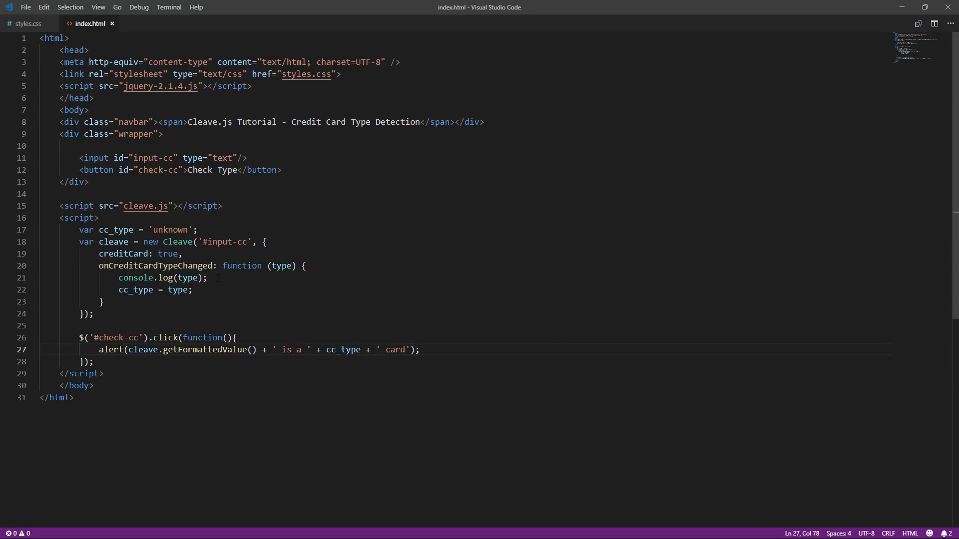
pyautogui.write('delimi')
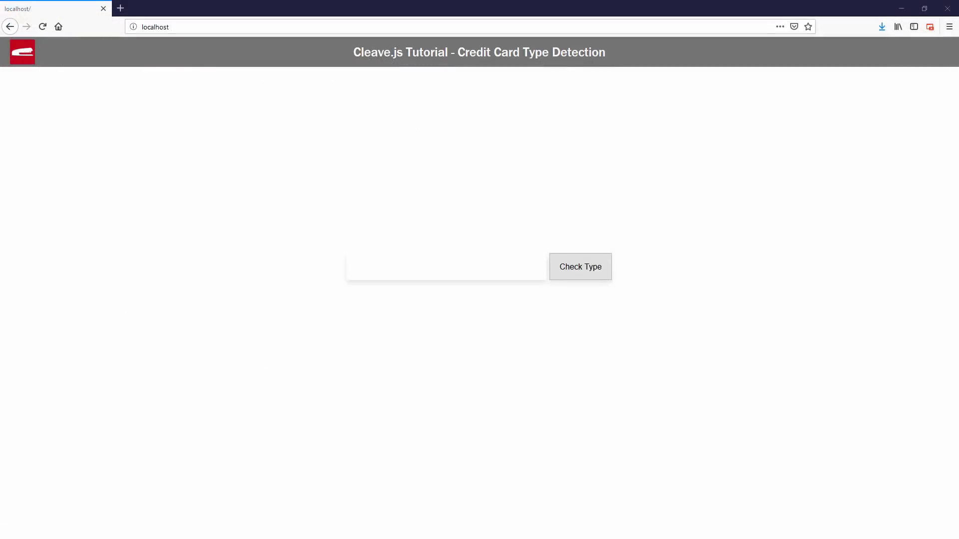
pyautogui.moveTo(437, 297)
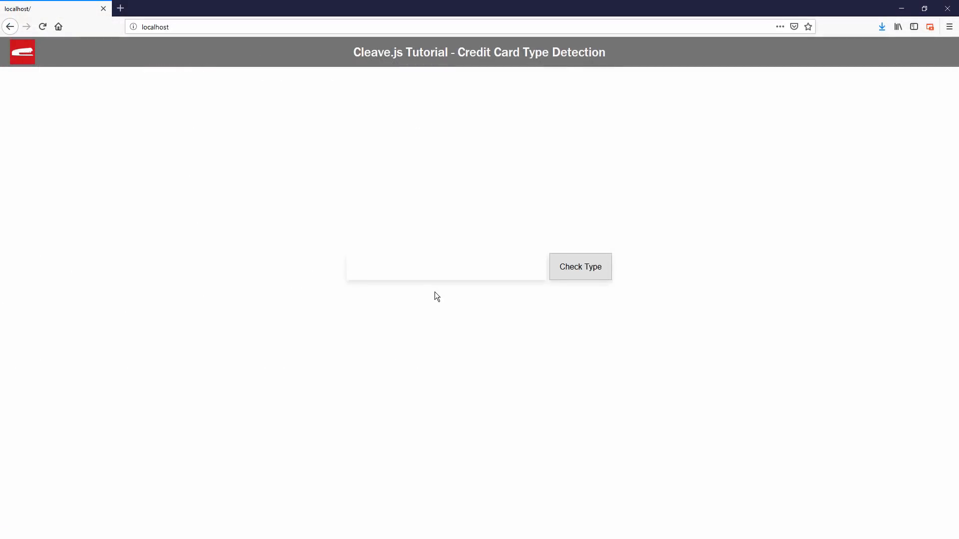
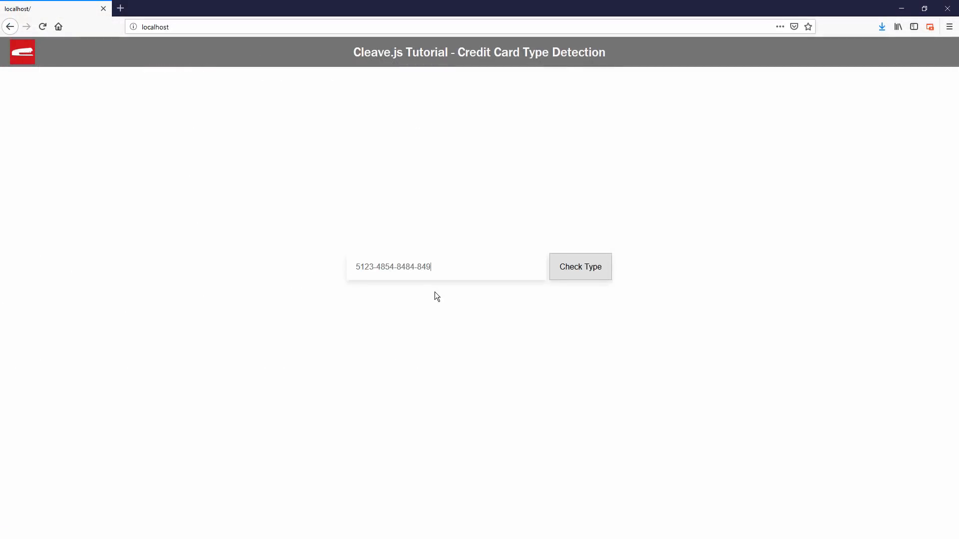
pyautogui.click(579, 267)
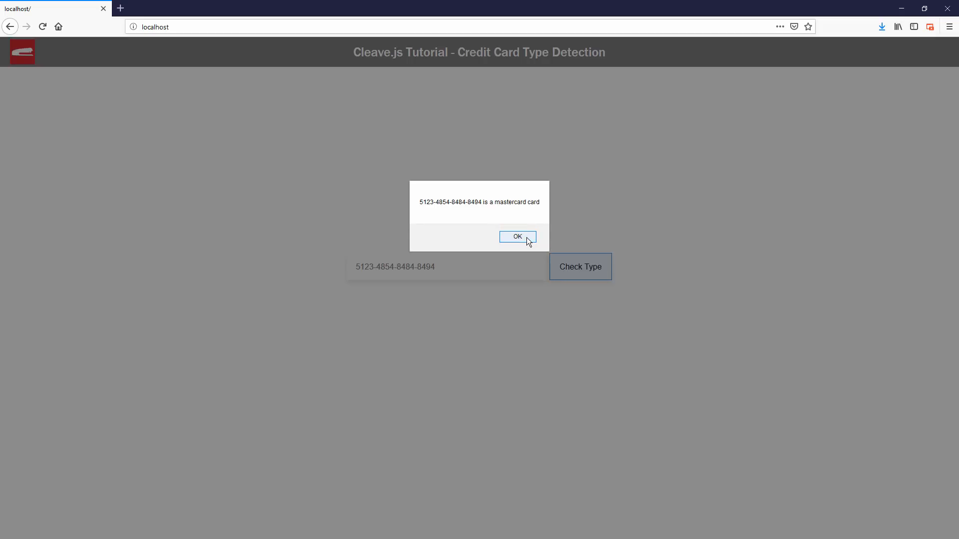
pyautogui.click(517, 237)
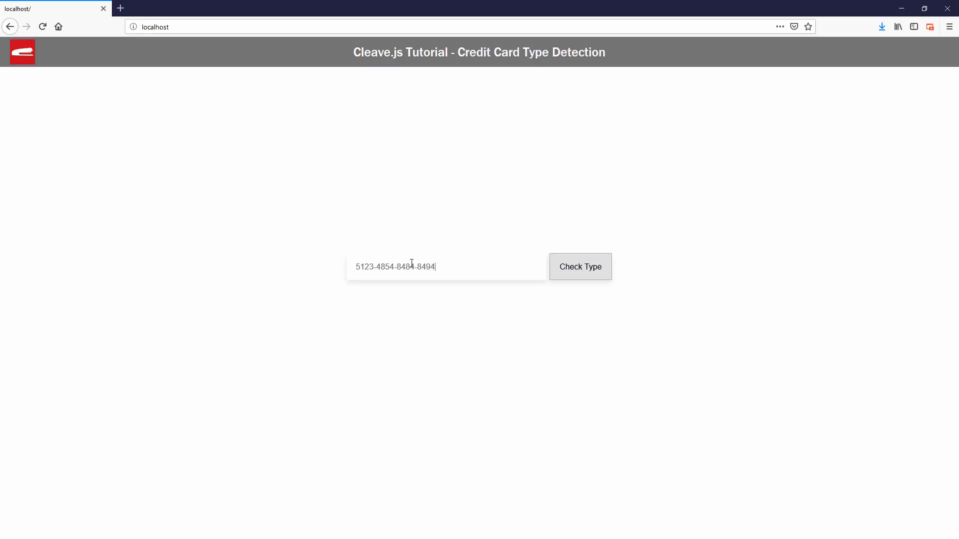
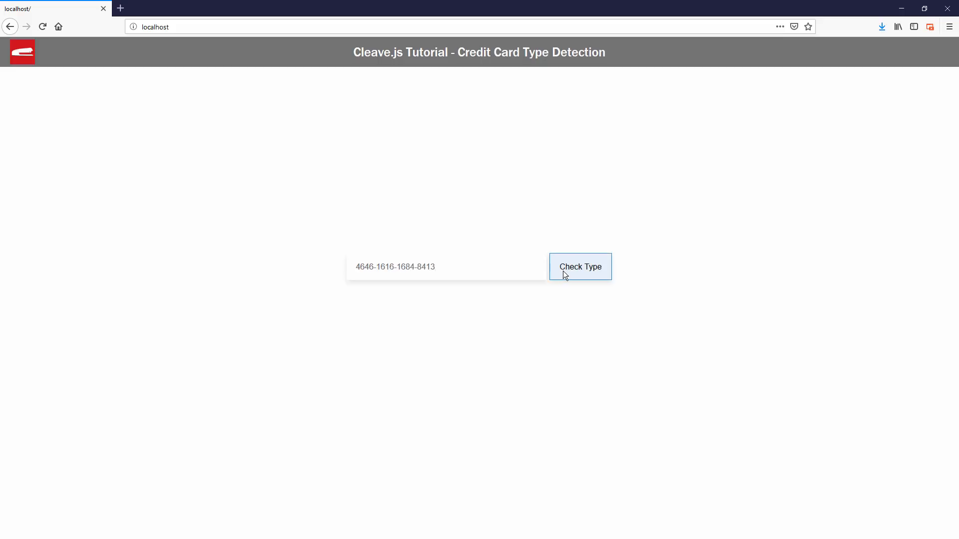
pyautogui.click(579, 267)
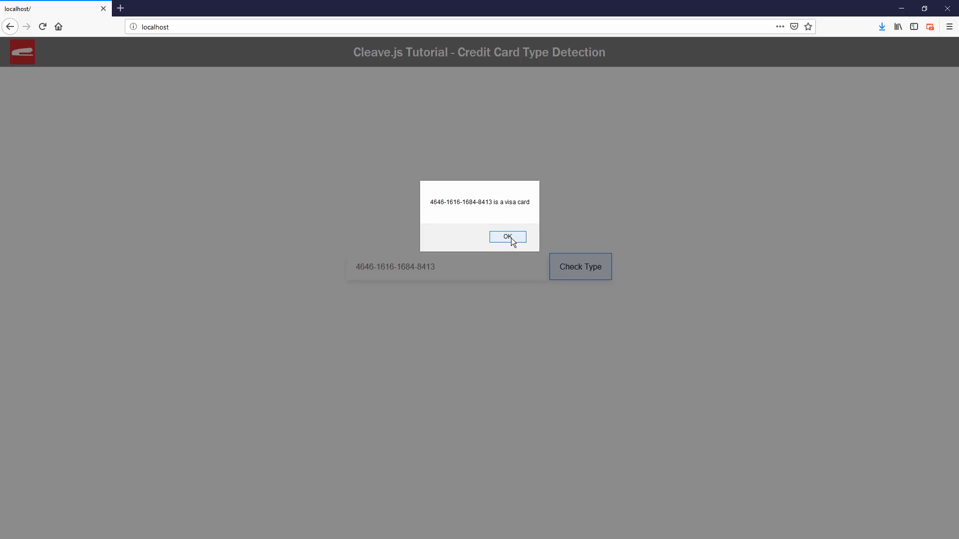
pyautogui.click(507, 237)
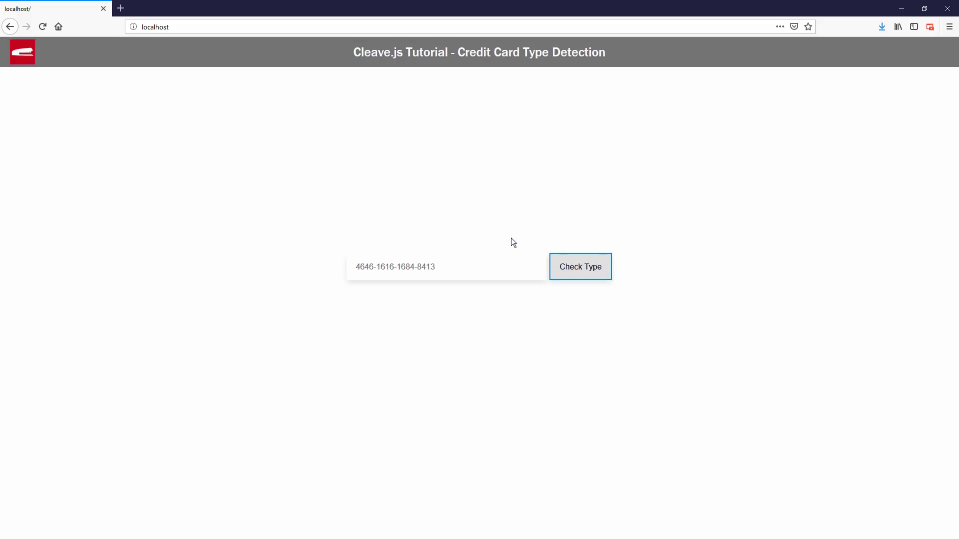